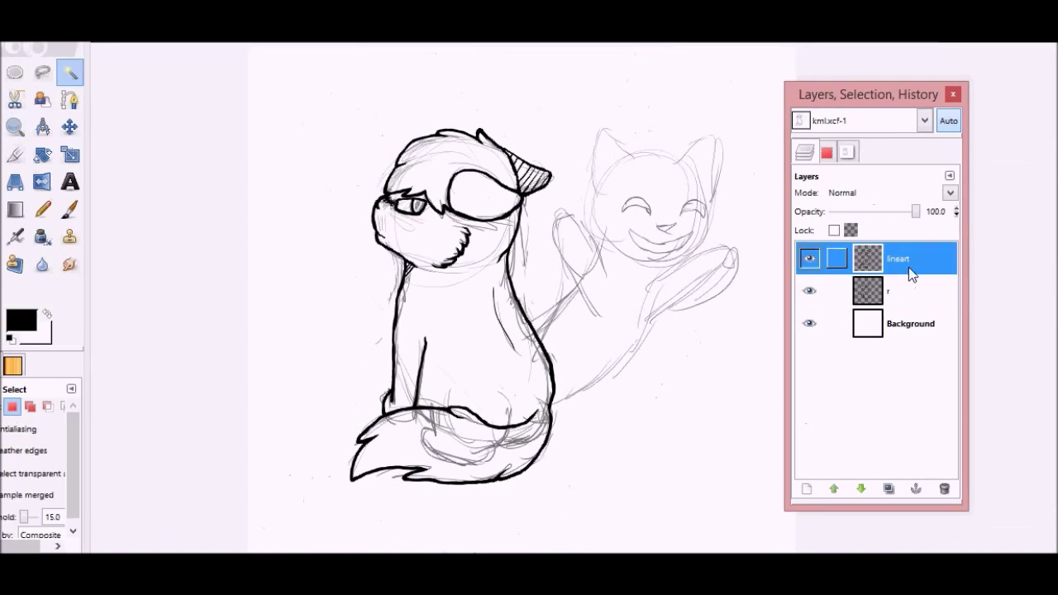
- Fuzzy-select the cat's silhouette on the lineart layer and check it in the Selection Editor
click(846, 152)
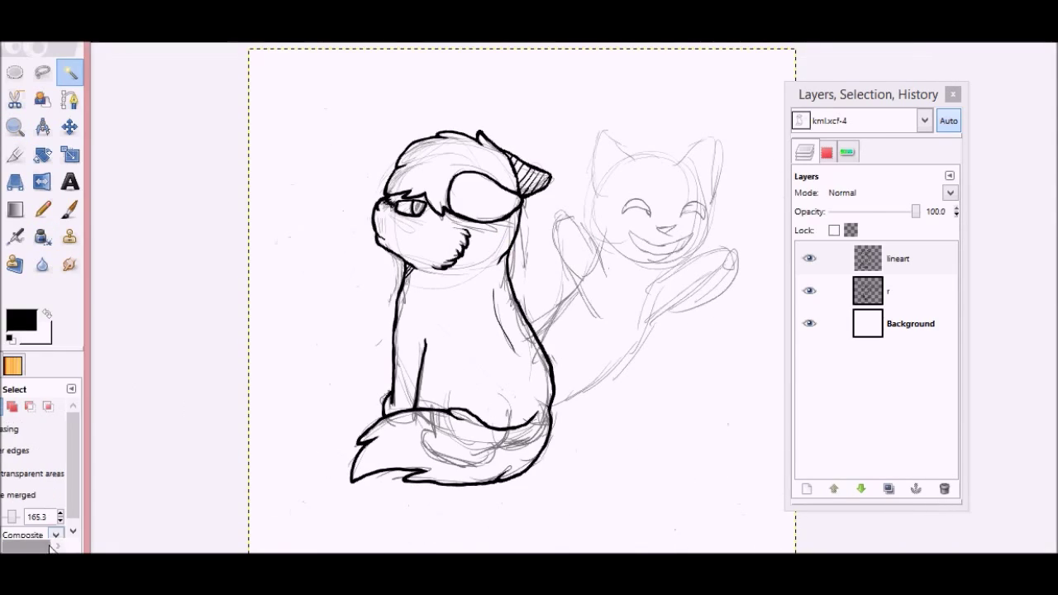
click(826, 152)
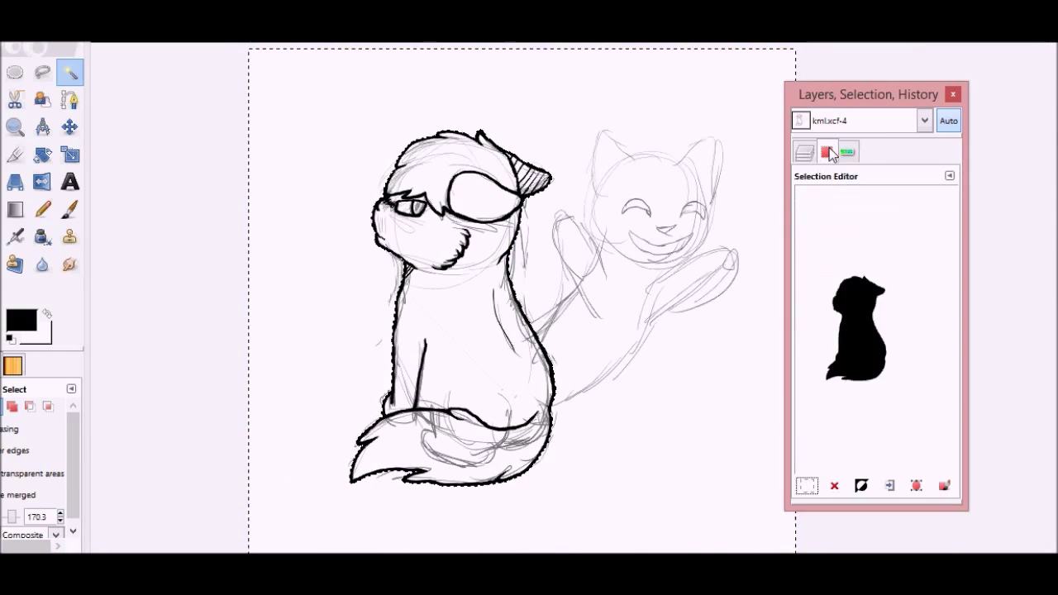
- Fill the selected cat with peach base fur, brushing over the body and the gap along the leg line
click(803, 152)
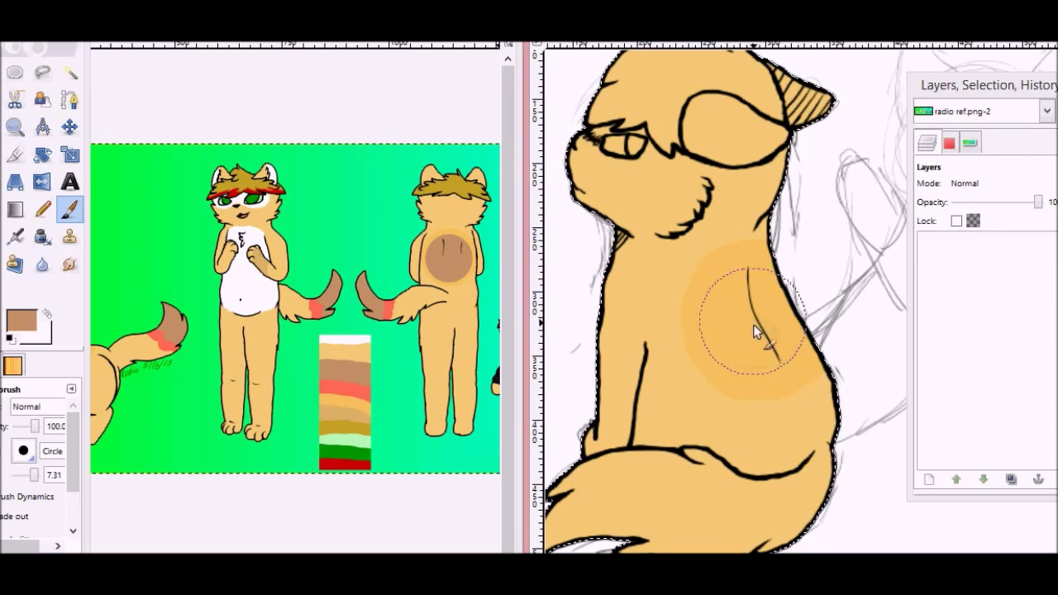
click(15, 126)
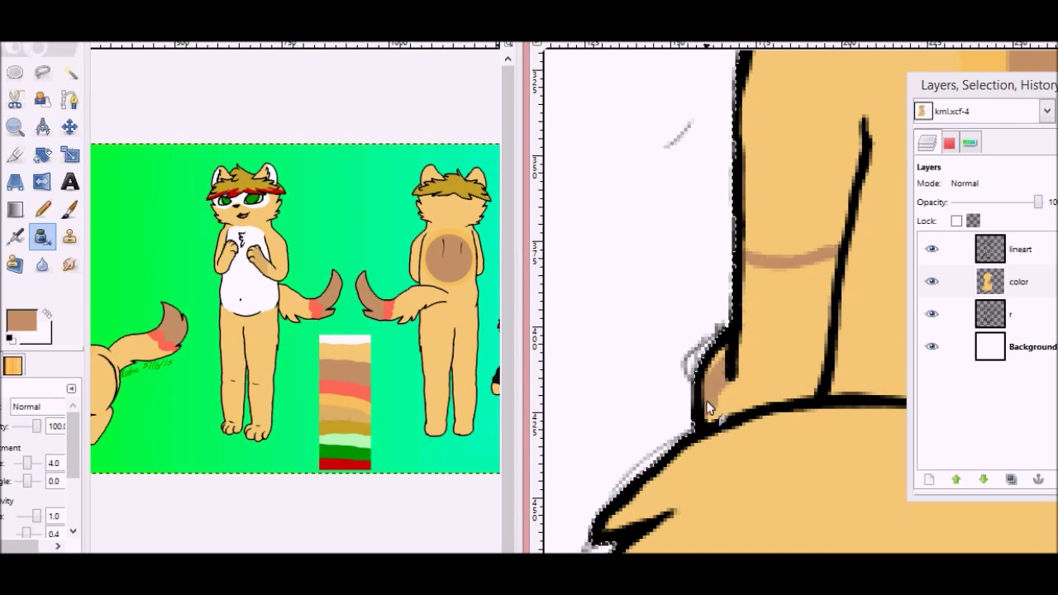
click(727, 388)
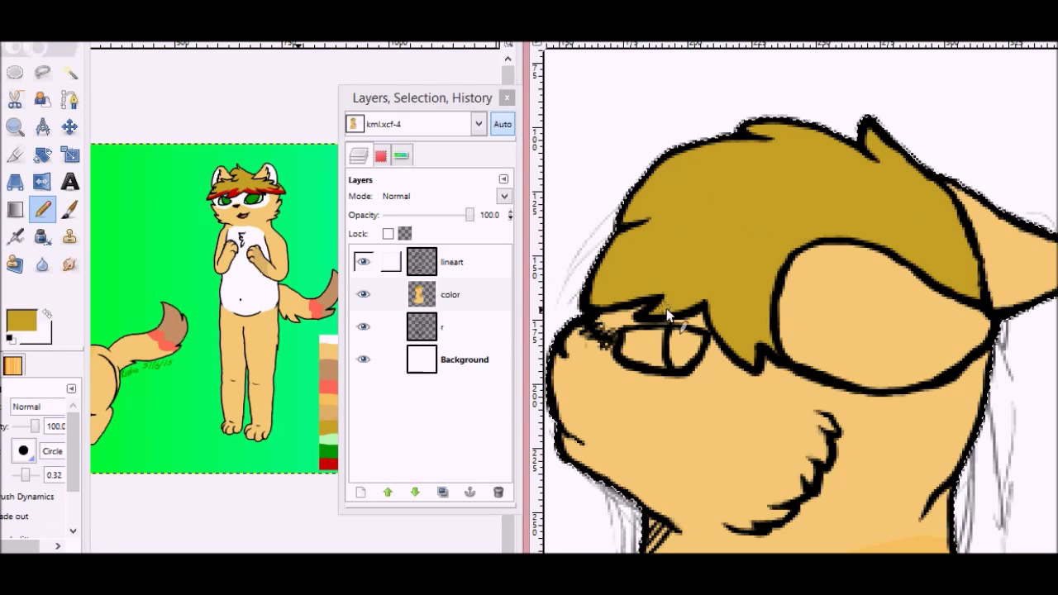
- Free-select the eye and tail tip, filling the iris green from the reference and the tail tip coral red
click(43, 73)
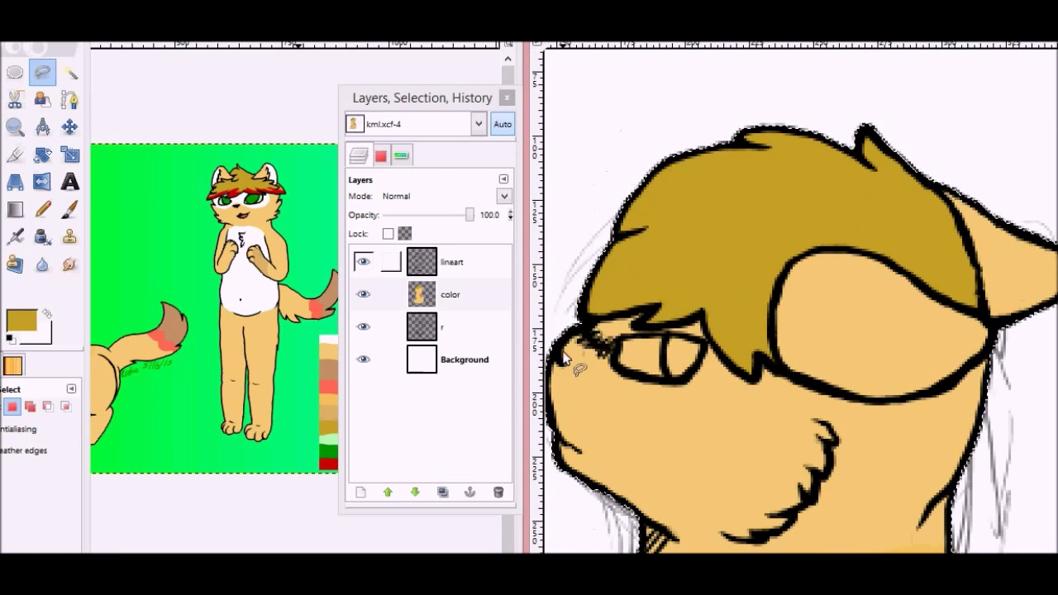
click(15, 237)
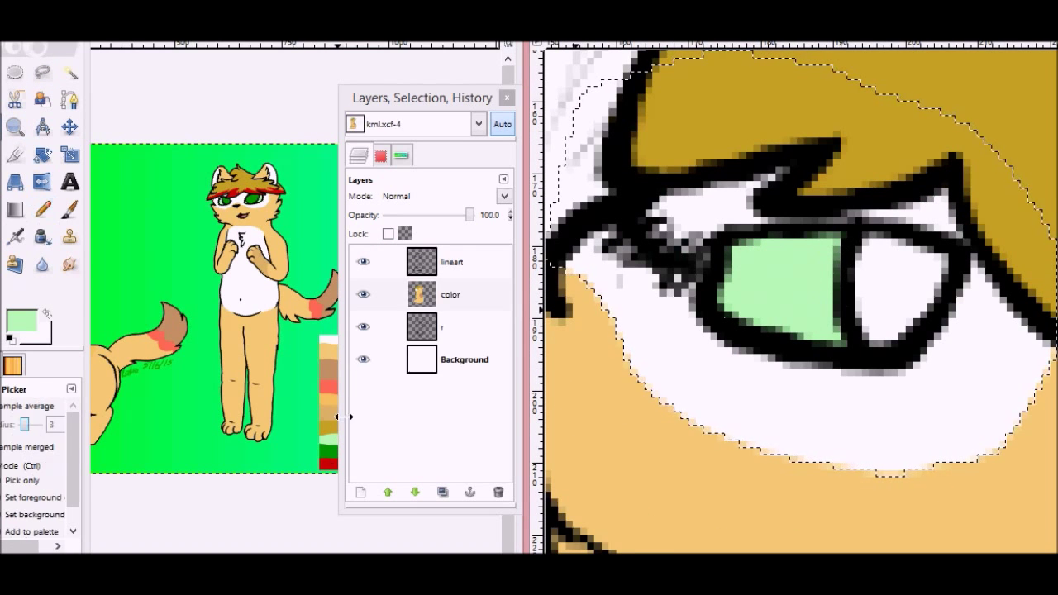
click(15, 126)
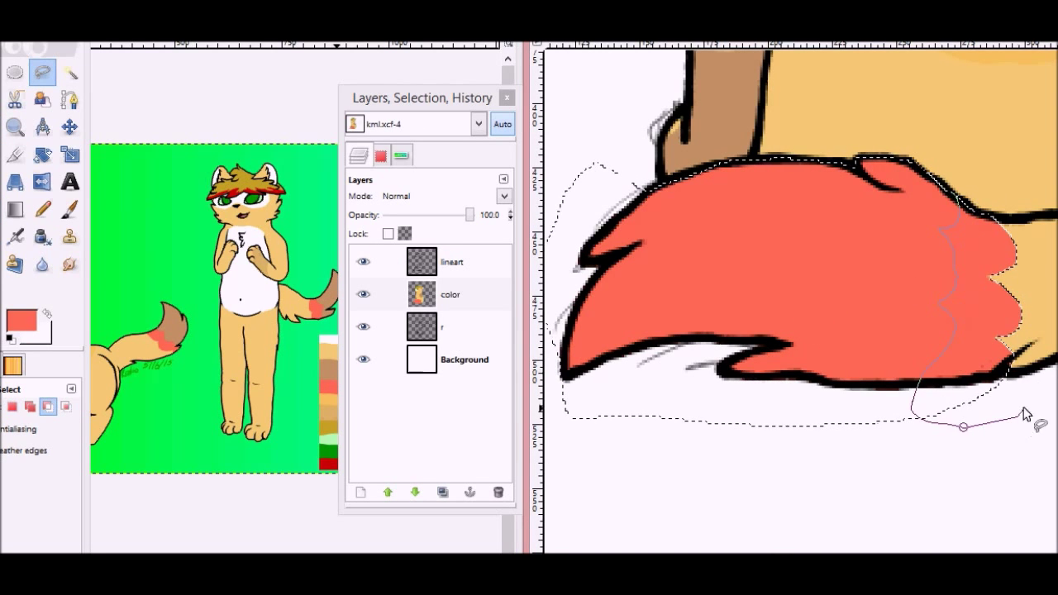
click(14, 126)
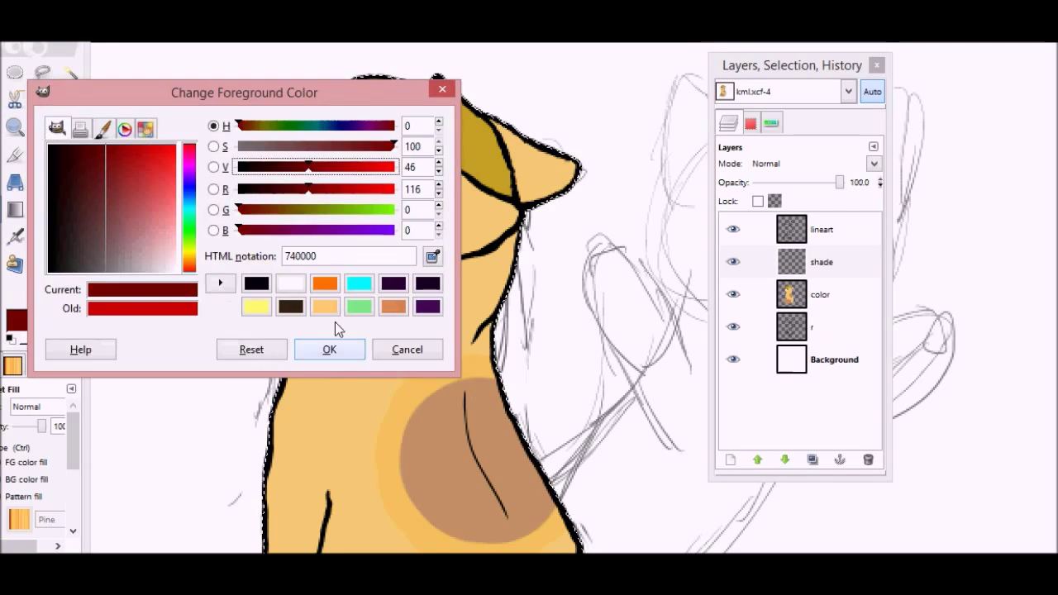
- Fill the shade layer with dark red 740000 and adjust its lightness with Colorize
click(329, 348)
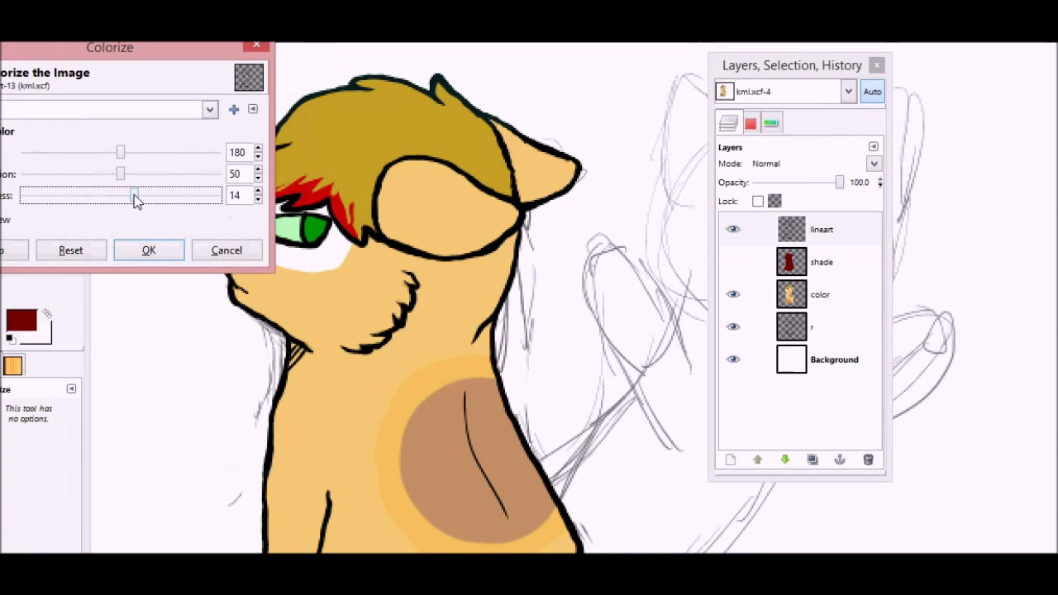
click(148, 249)
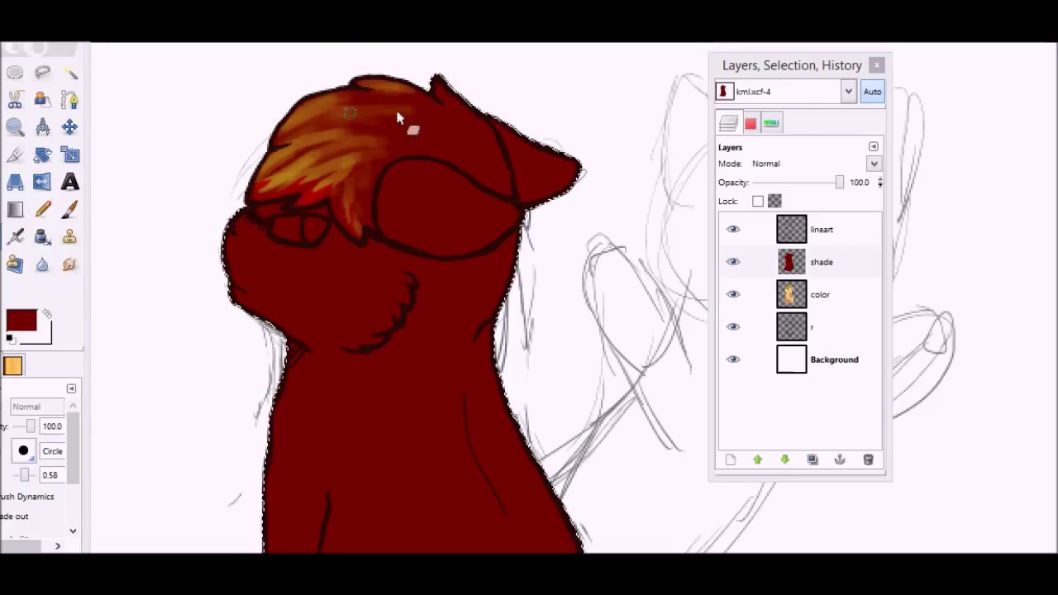
- Erase the dark red shade over the hair, ear and around the eye to reveal lighter fur
drag(397, 124, 499, 165)
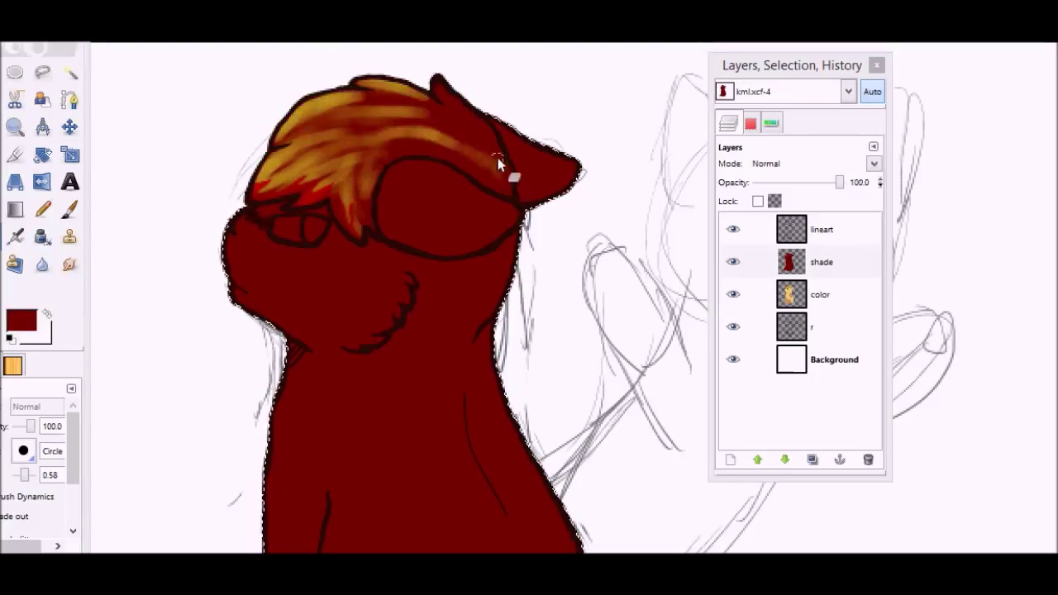
drag(495, 166, 305, 135)
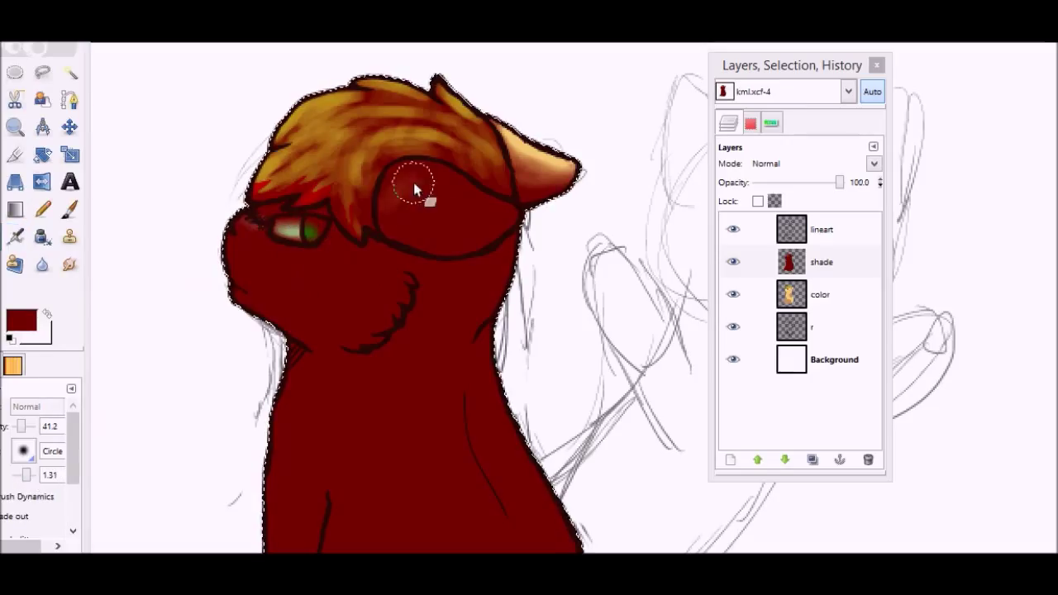
drag(416, 188, 476, 218)
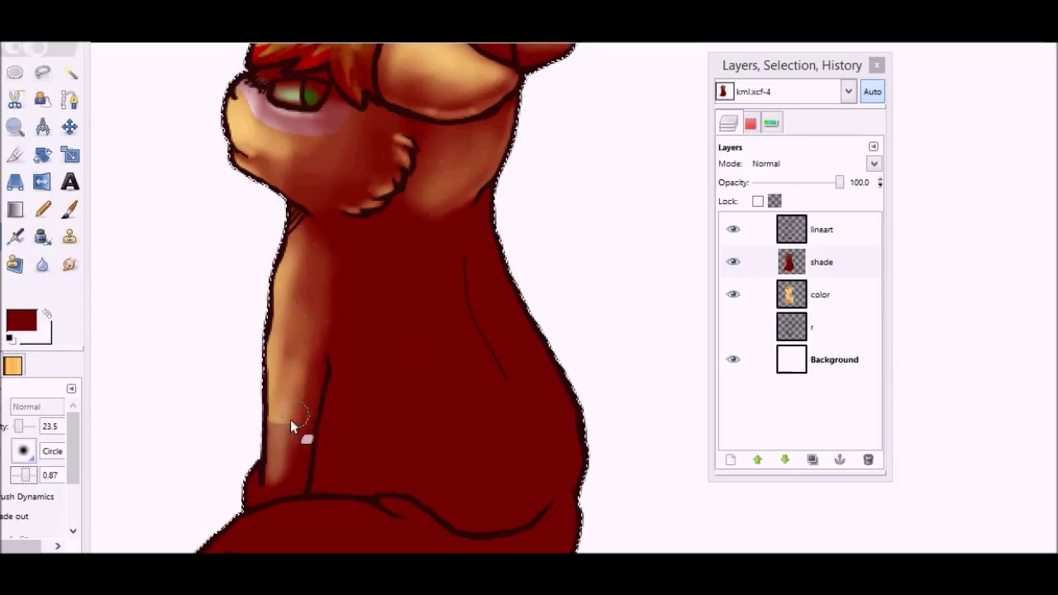
- Erase shade along the chest, mid body, lower body and tail, leaving soft reddish shadows
drag(294, 421, 261, 499)
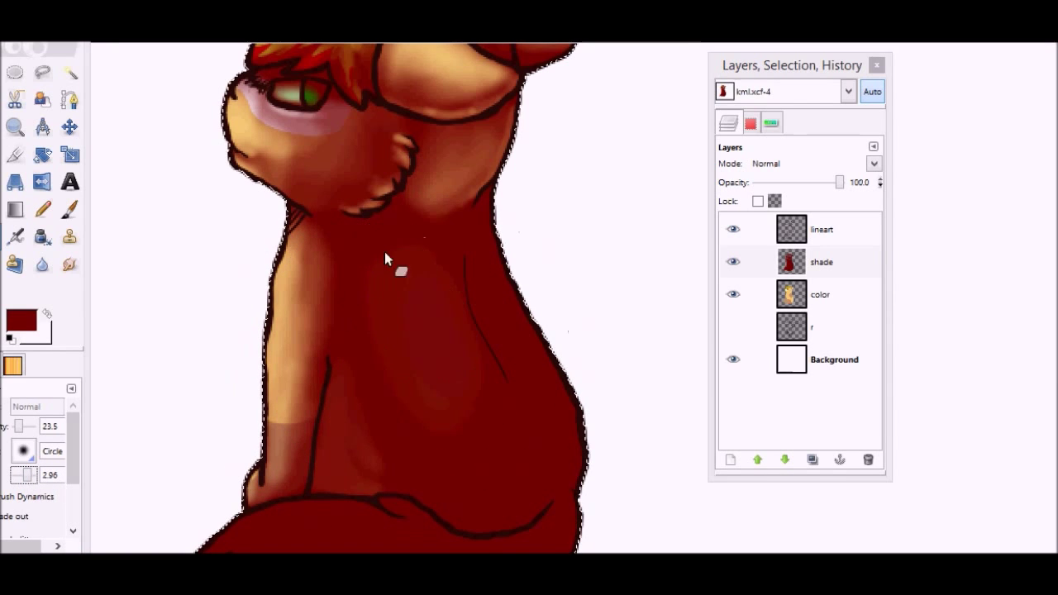
drag(388, 261, 396, 405)
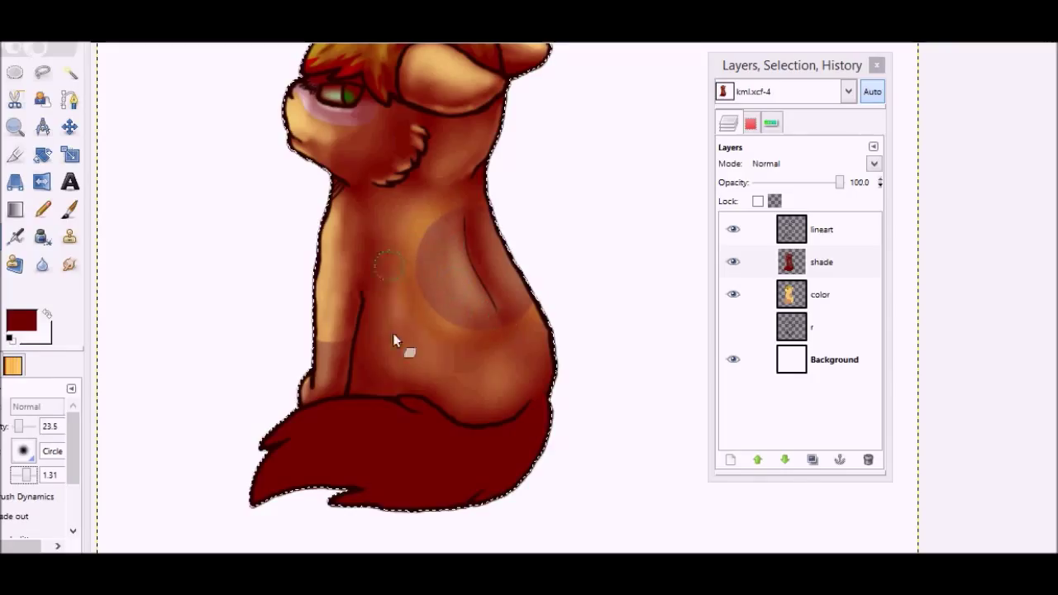
drag(393, 342, 461, 450)
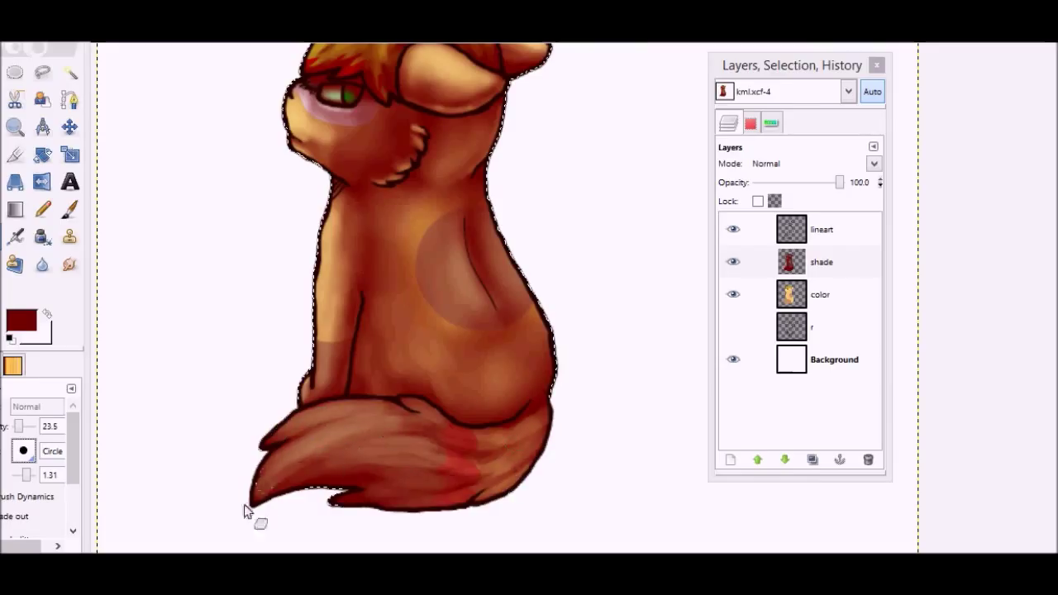
drag(256, 504, 462, 459)
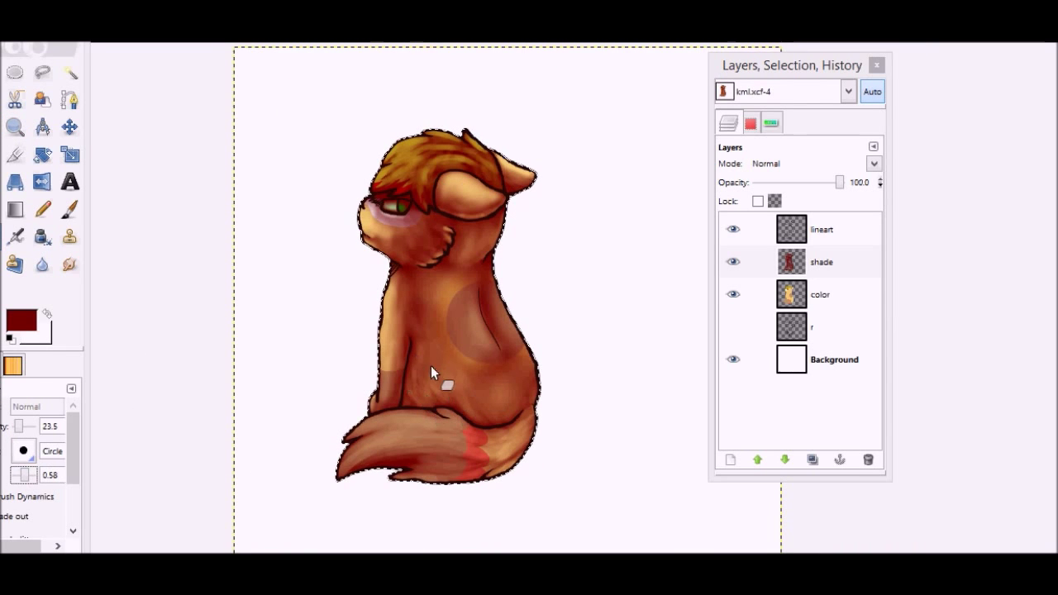
- Paint extra shading on the tail with a smaller brush and lower the shade#1 layer's opacity
click(15, 236)
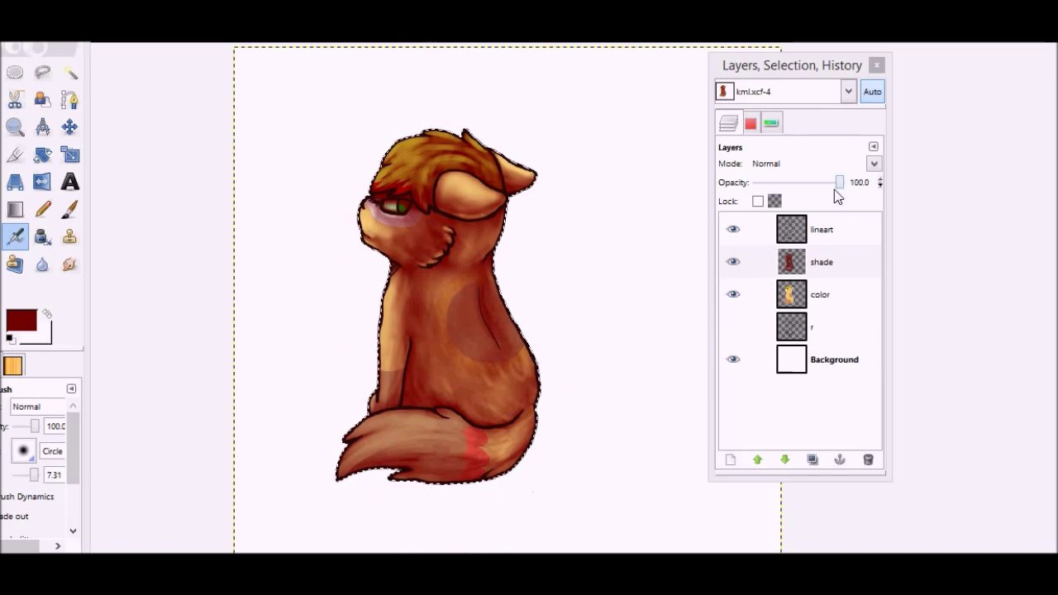
click(730, 459)
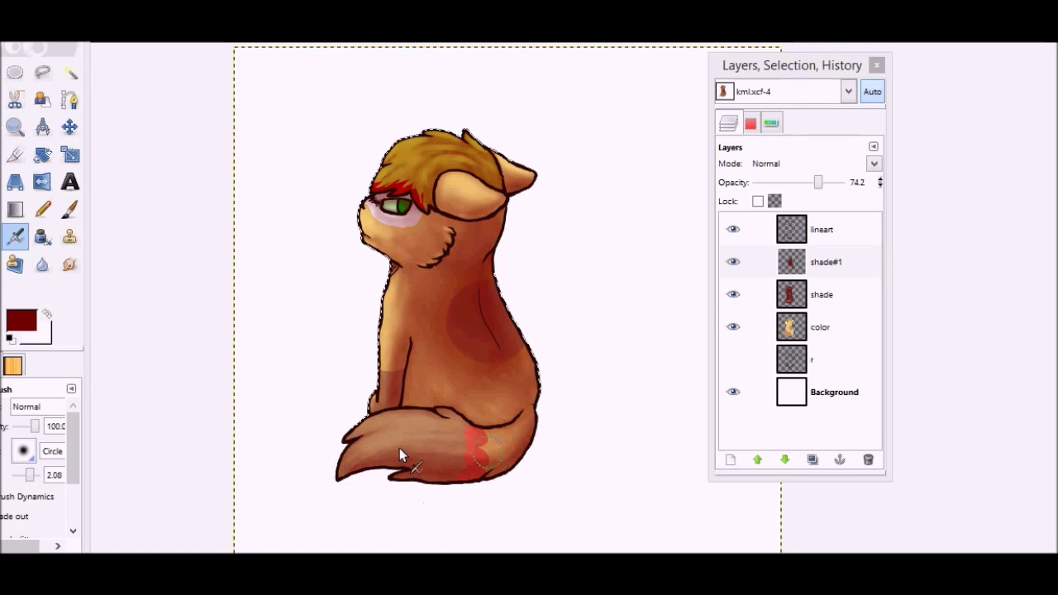
drag(818, 182, 808, 181)
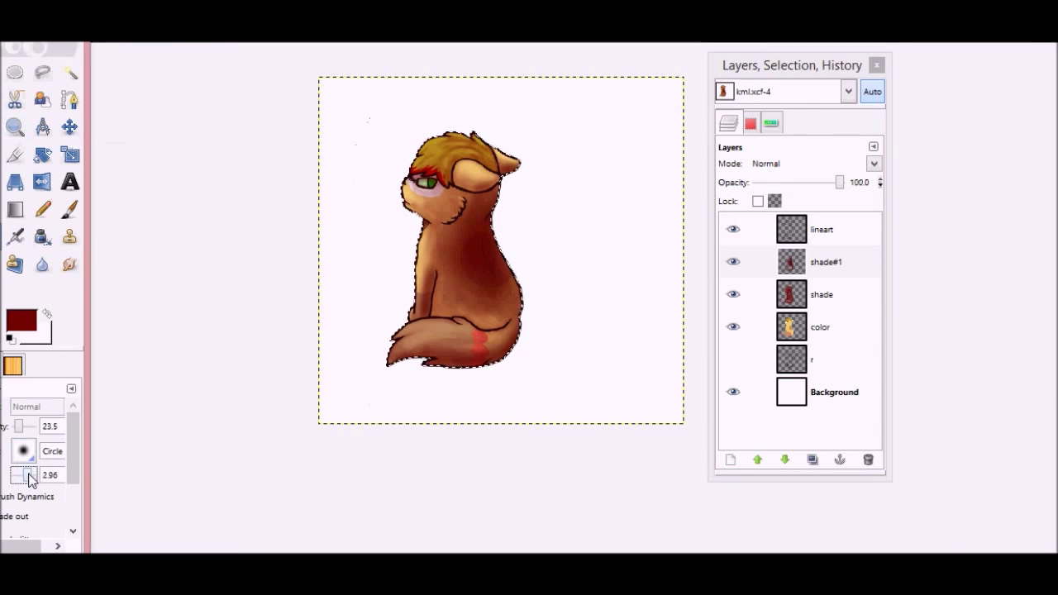
drag(840, 181, 830, 182)
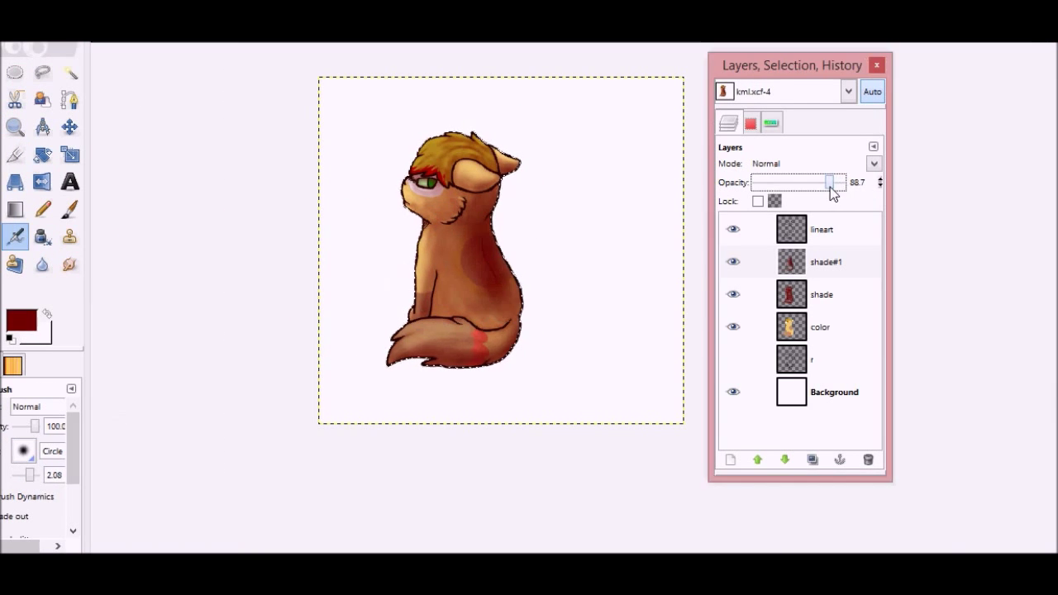
drag(829, 182, 820, 181)
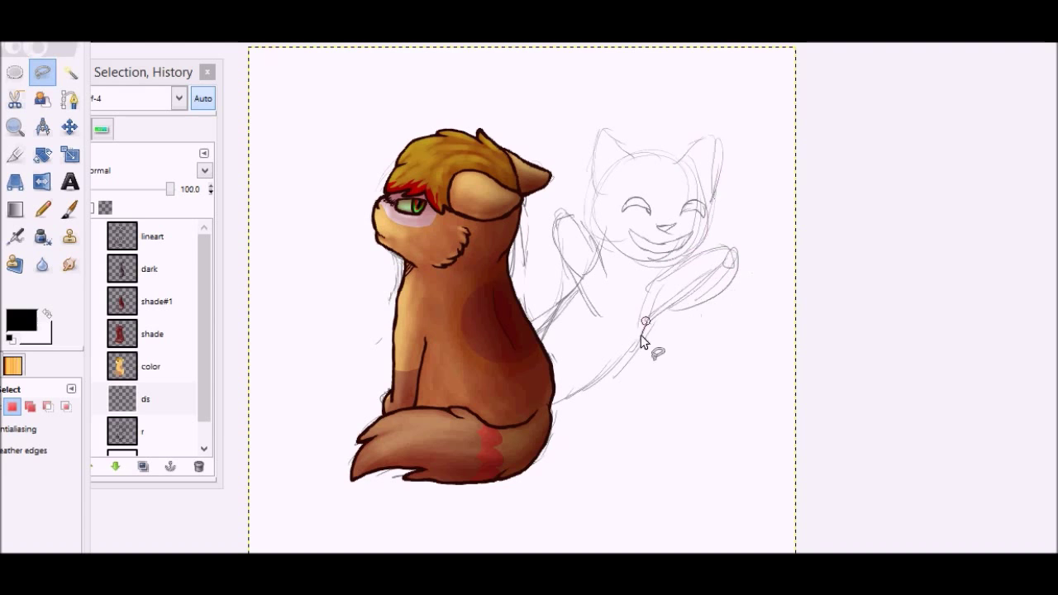
- Outline and darken the smiling shadow figure on the red background and strengthen the ground shadow's opacity
drag(644, 321, 565, 223)
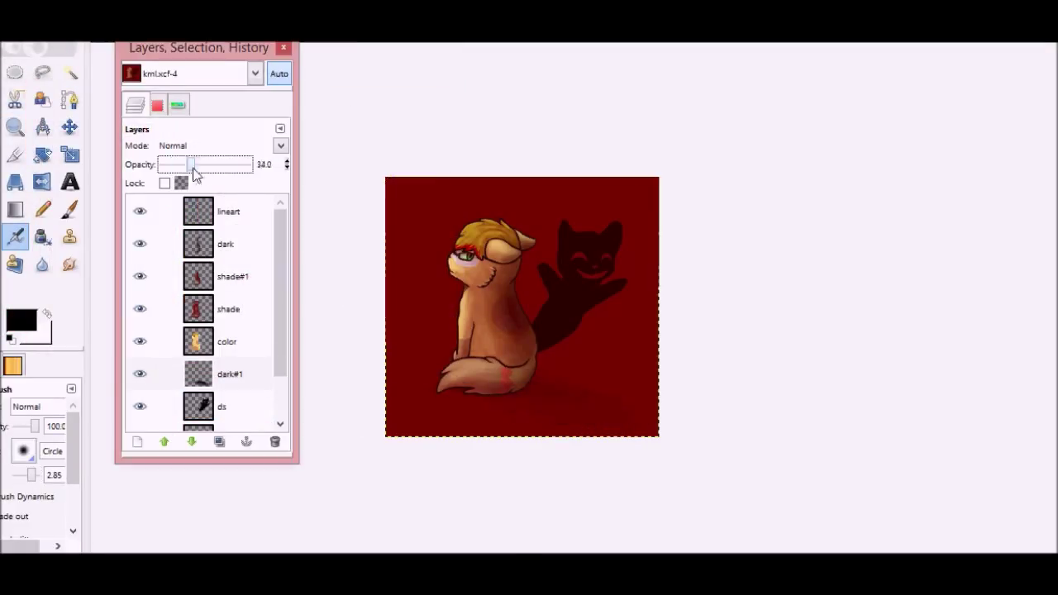
drag(190, 165, 213, 165)
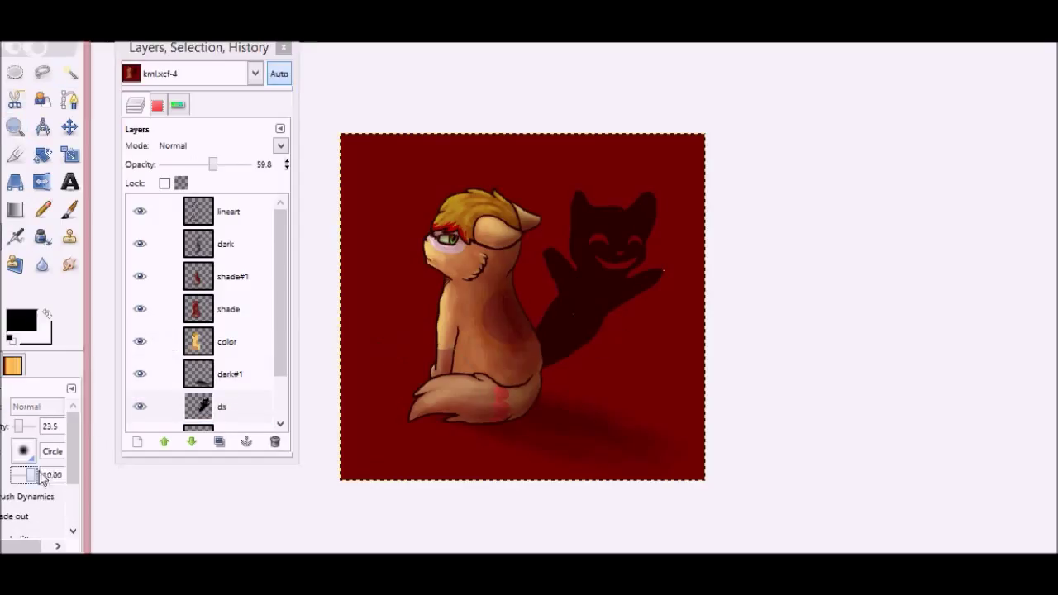
click(504, 388)
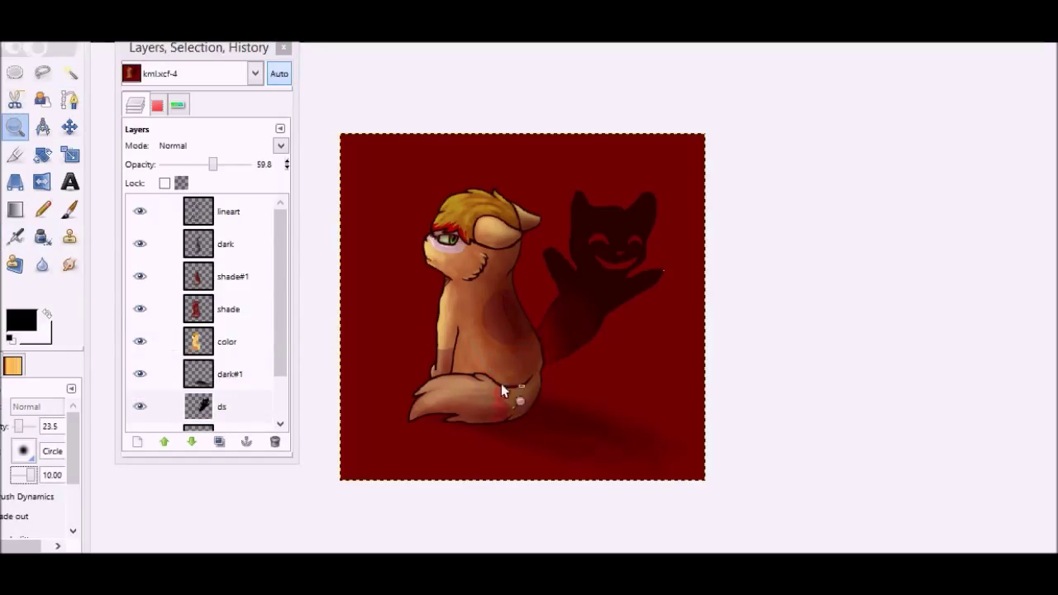